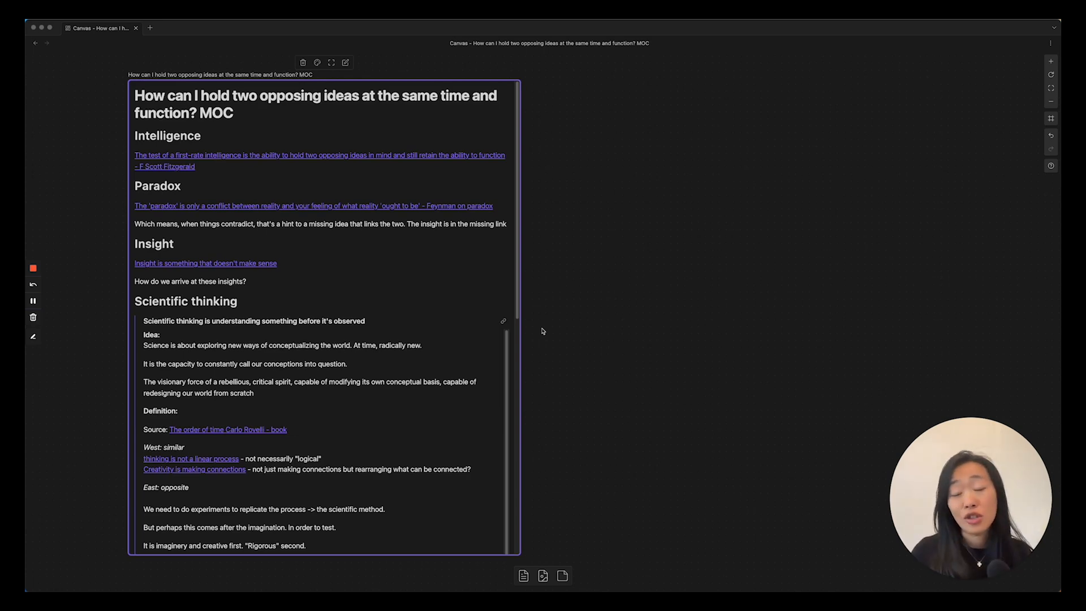
{"action": "mouse_move", "coordinate": [499, 90]}
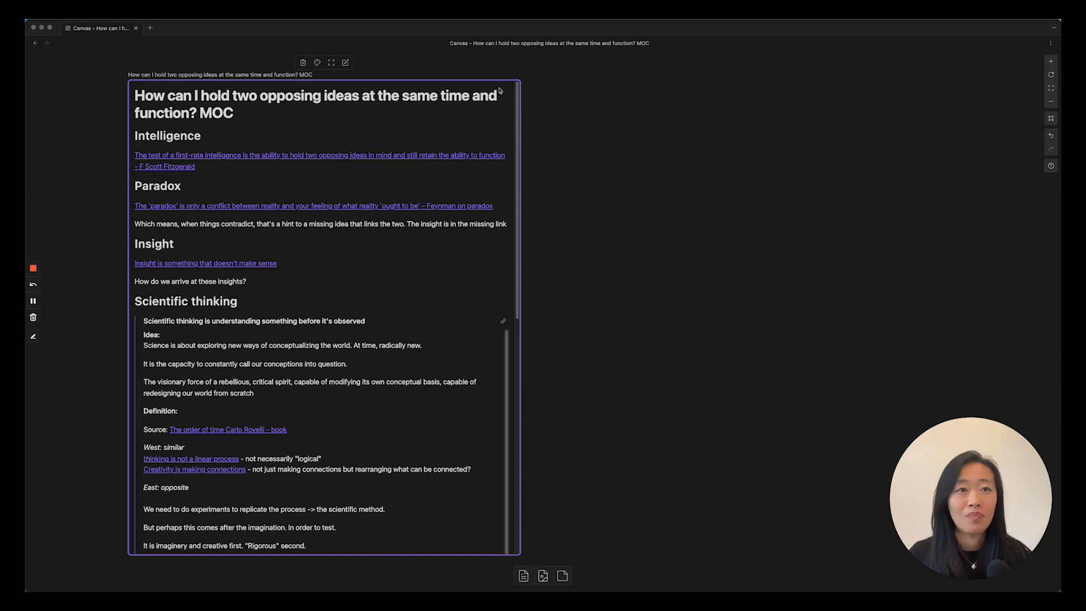
{"action": "mouse_move", "coordinate": [272, 143]}
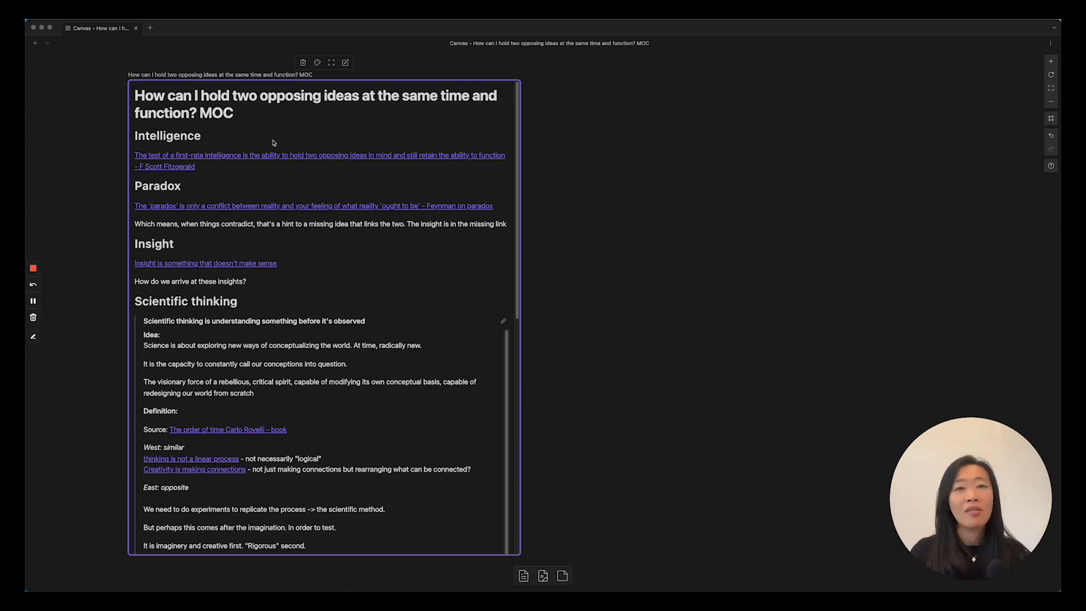
{"action": "mouse_move", "coordinate": [245, 132]}
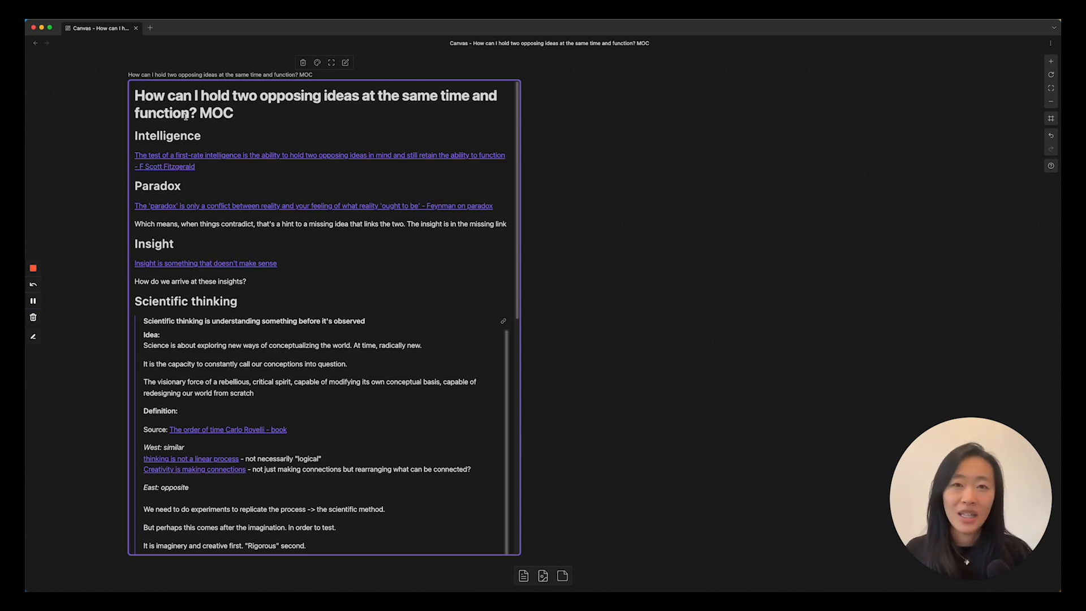
{"action": "mouse_move", "coordinate": [276, 120]}
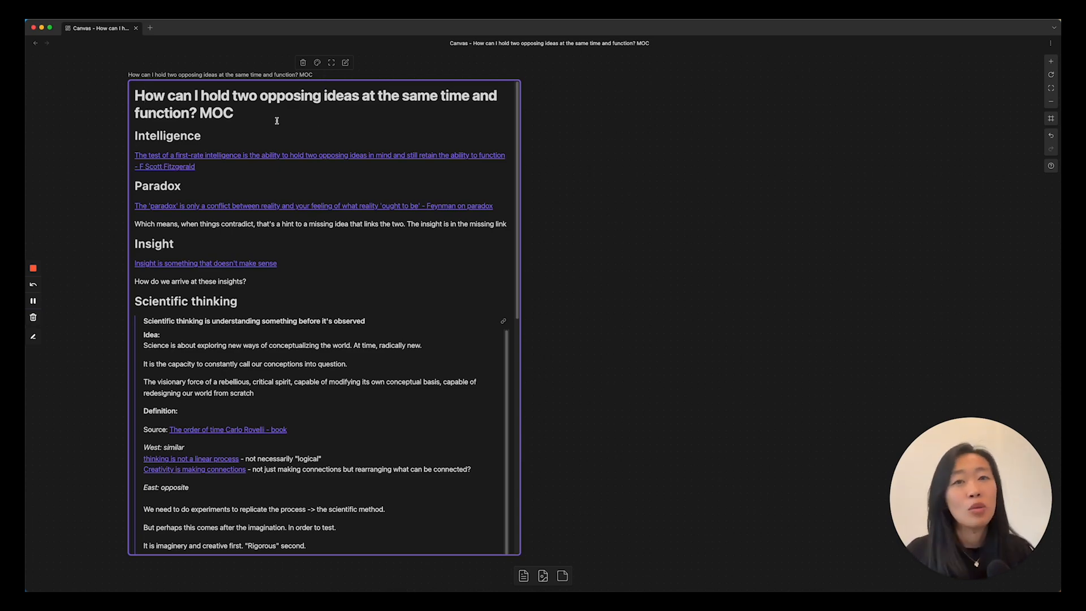
Scroll the MOC note card down and back up to its title.
{"action": "scroll", "scroll_direction": "down", "scroll_amount": 3}
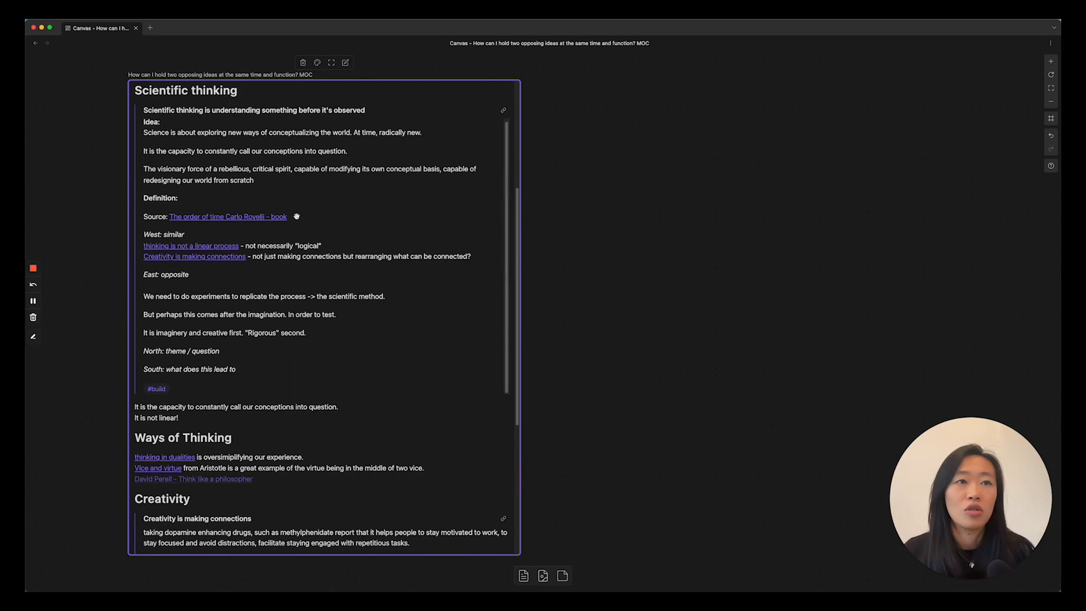
{"action": "scroll", "scroll_direction": "up", "scroll_amount": 3}
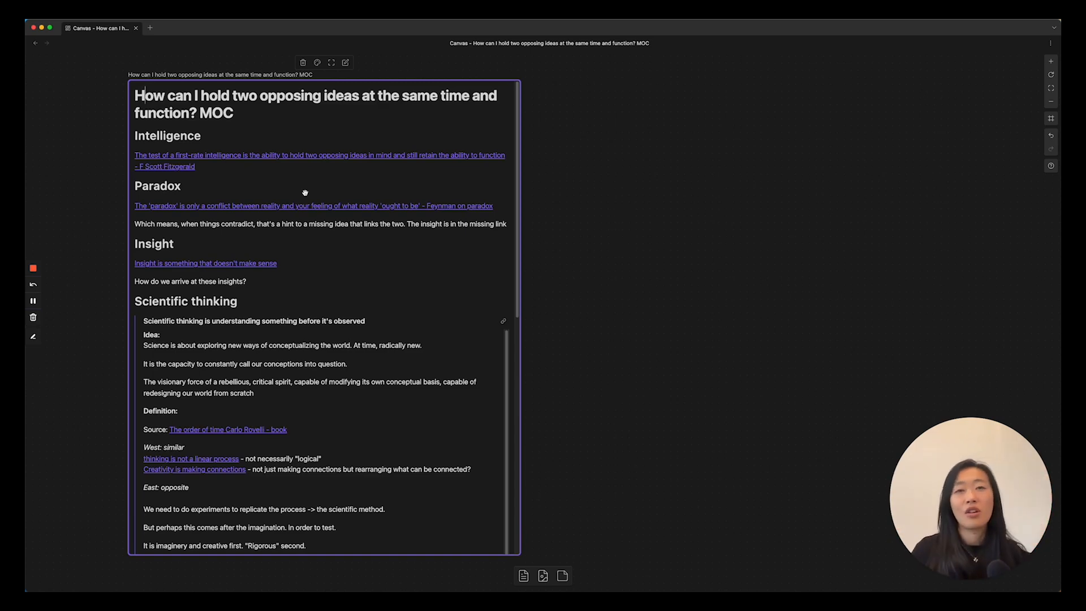
{"action": "mouse_move", "coordinate": [402, 222]}
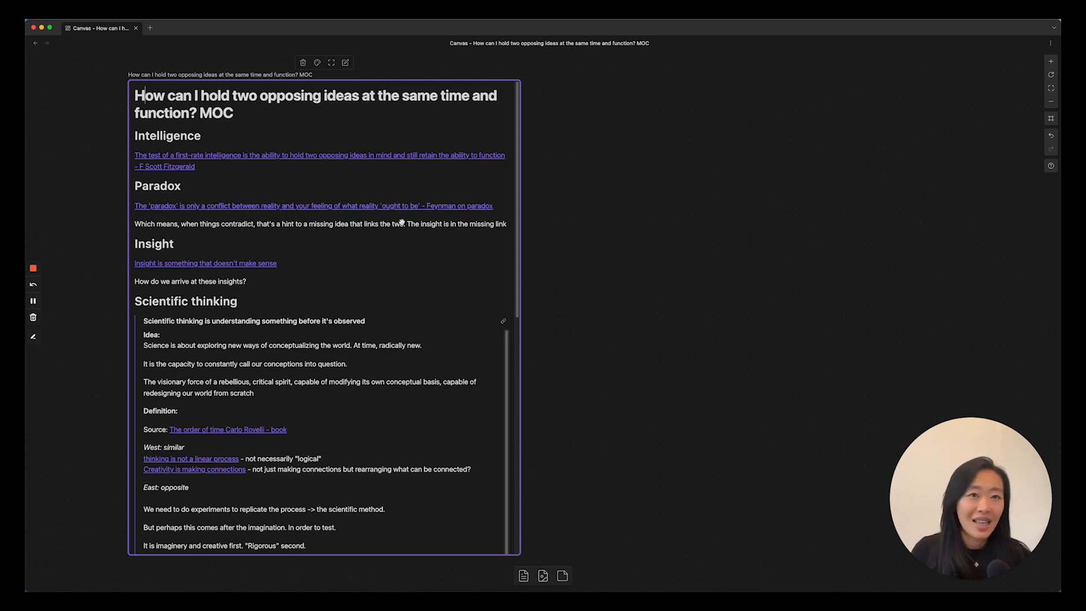
{"action": "mouse_move", "coordinate": [921, 312]}
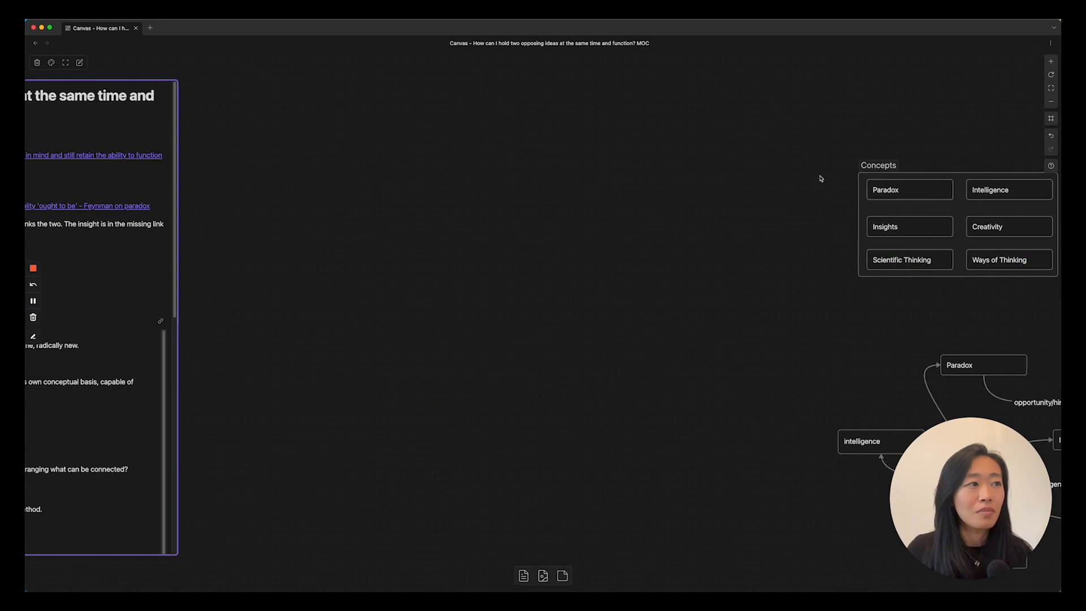
Bring the MOC note card and the Concepts group into view together on the canvas.
{"action": "left_click", "coordinate": [878, 165]}
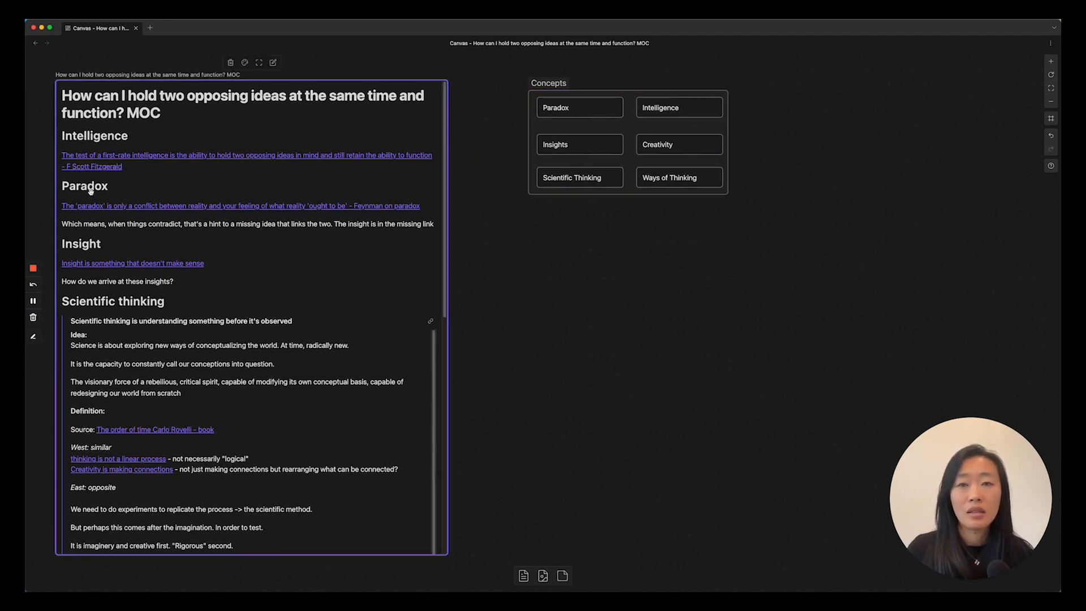
{"action": "scroll", "scroll_direction": "down", "scroll_amount": 3}
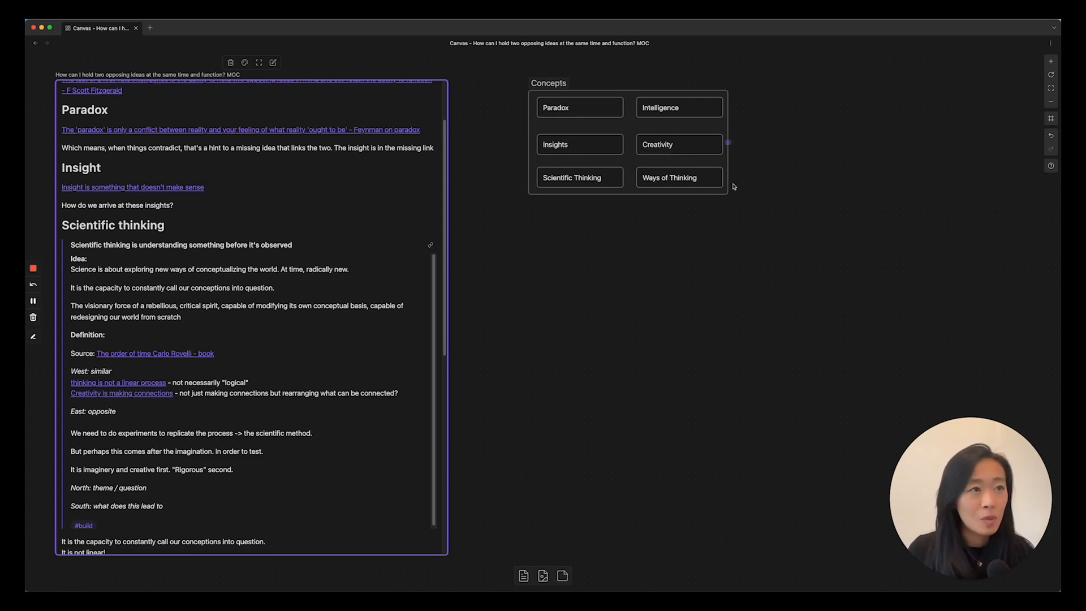
{"action": "mouse_move", "coordinate": [710, 242]}
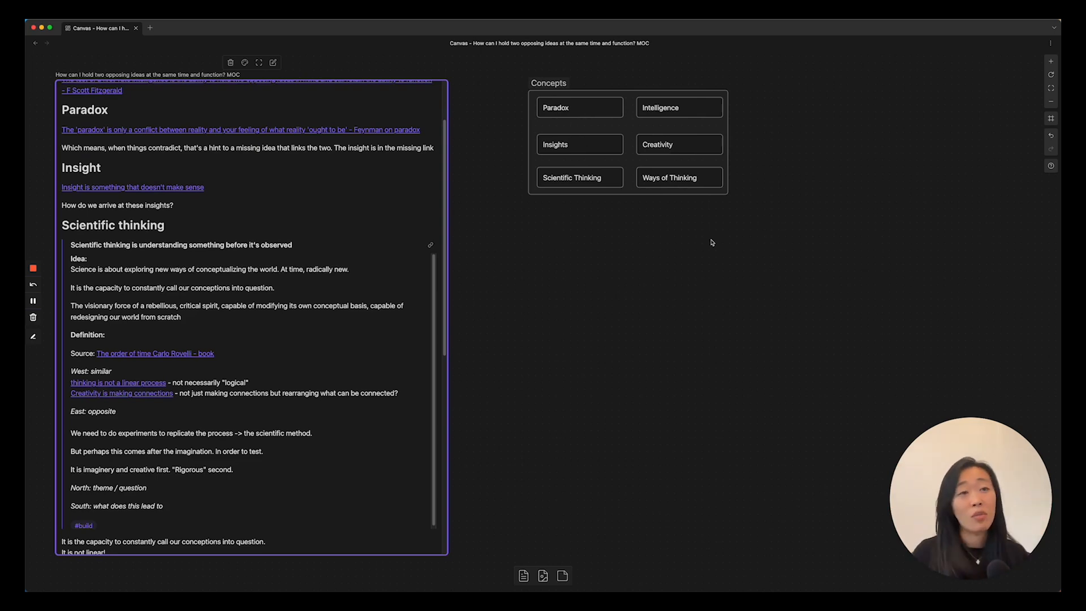
{"action": "mouse_move", "coordinate": [733, 281]}
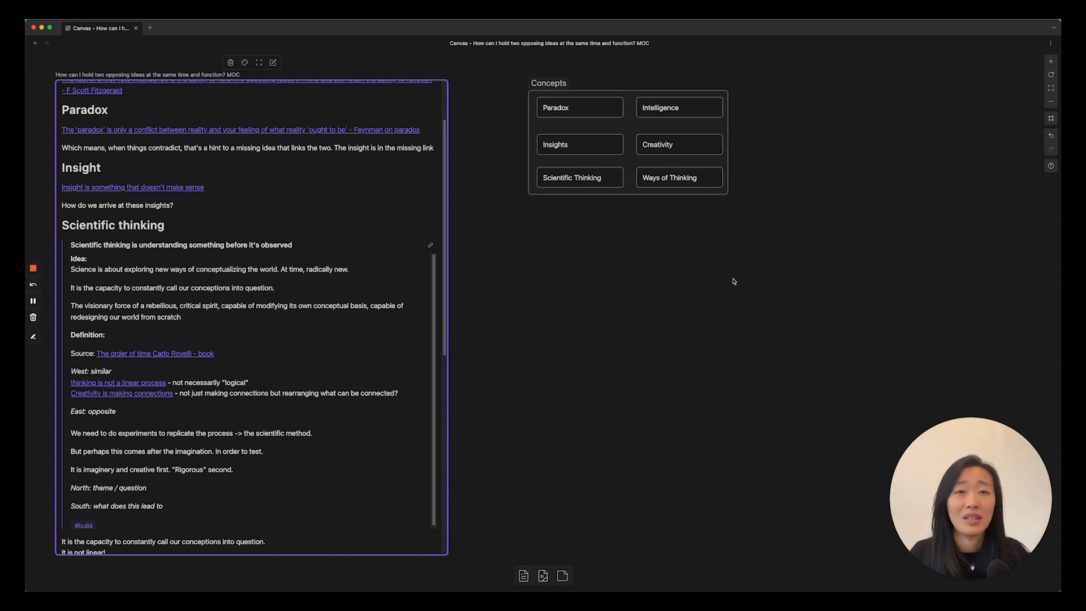
{"action": "mouse_move", "coordinate": [417, 145]}
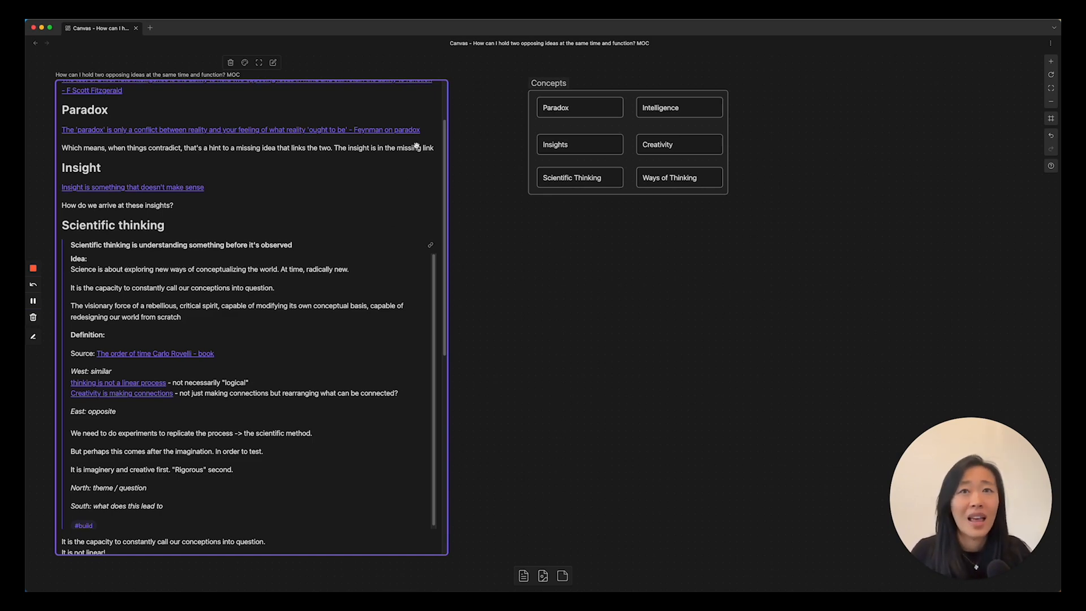
{"action": "scroll", "scroll_direction": "up", "scroll_amount": 3}
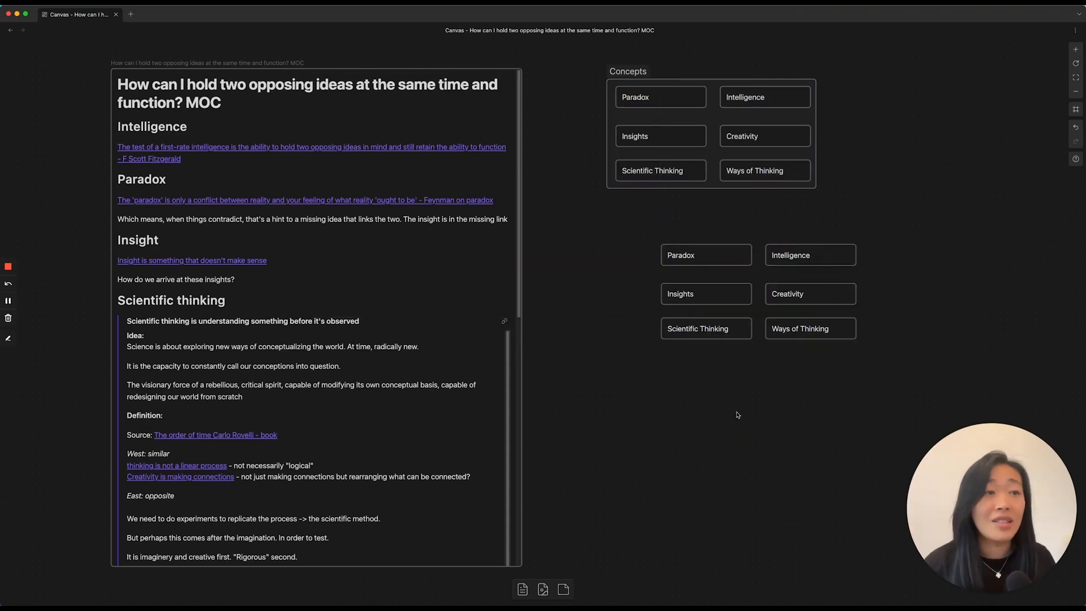
{"action": "mouse_move", "coordinate": [822, 393]}
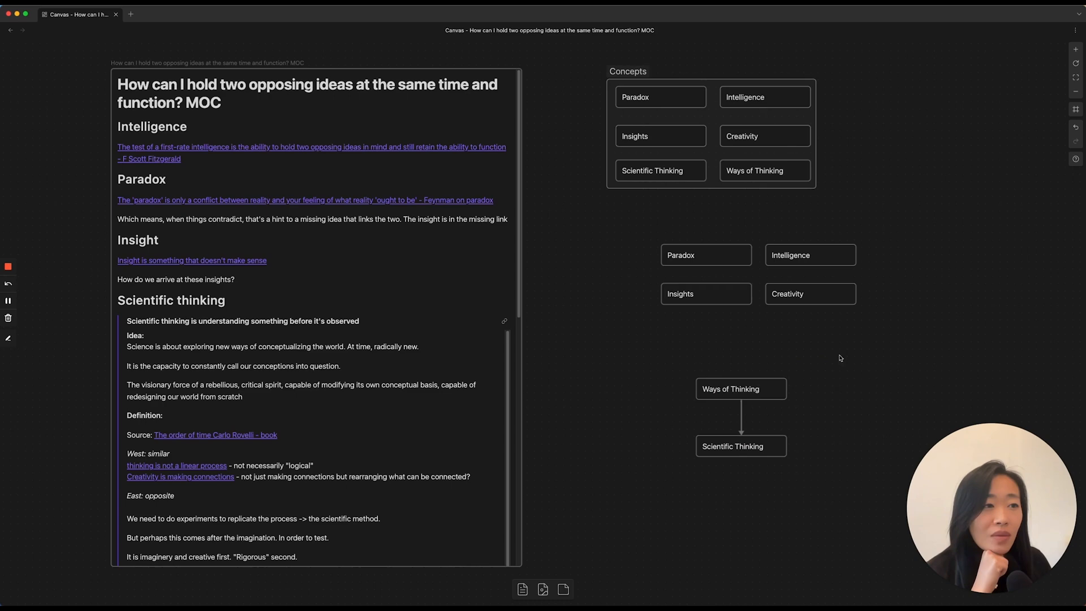
Link copied cards: Ways of Thinking to Scientific Thinking, then with Creativity to Insights.
{"action": "left_click", "coordinate": [809, 293]}
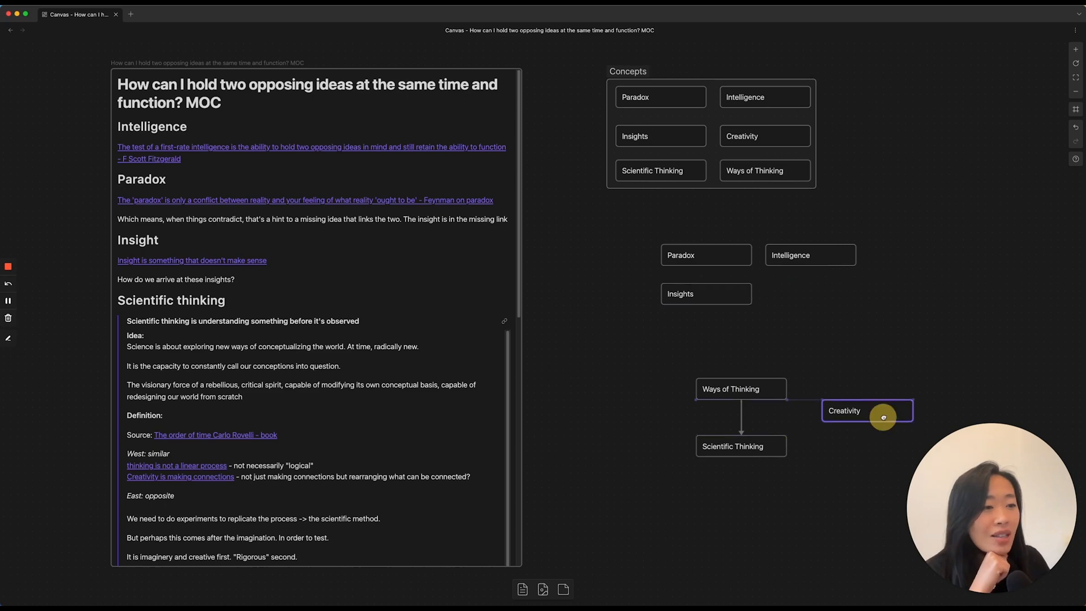
{"action": "left_click", "coordinate": [866, 410]}
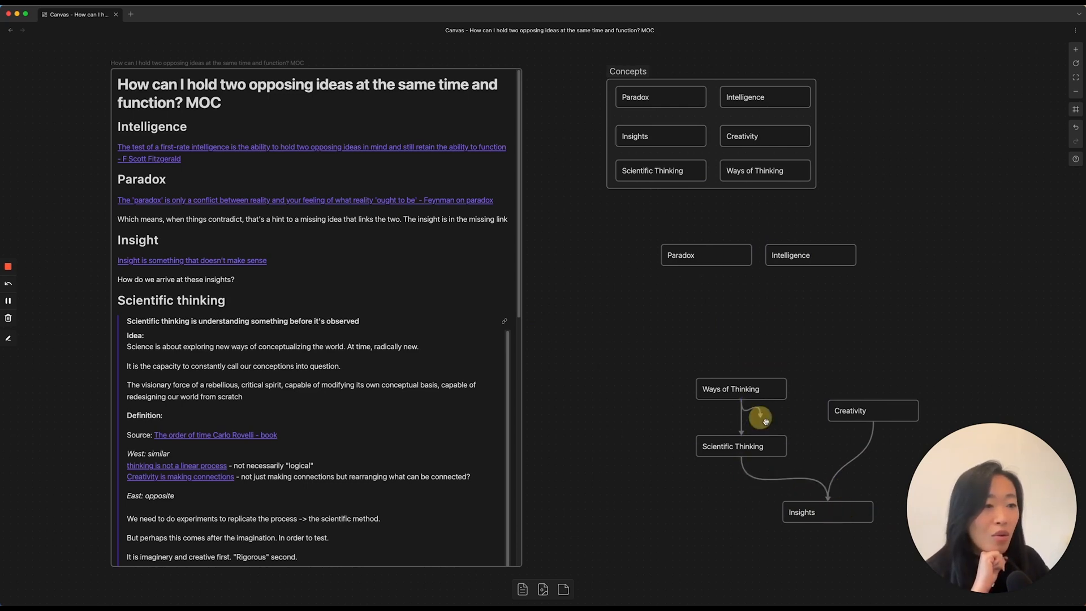
{"action": "mouse_move", "coordinate": [914, 531]}
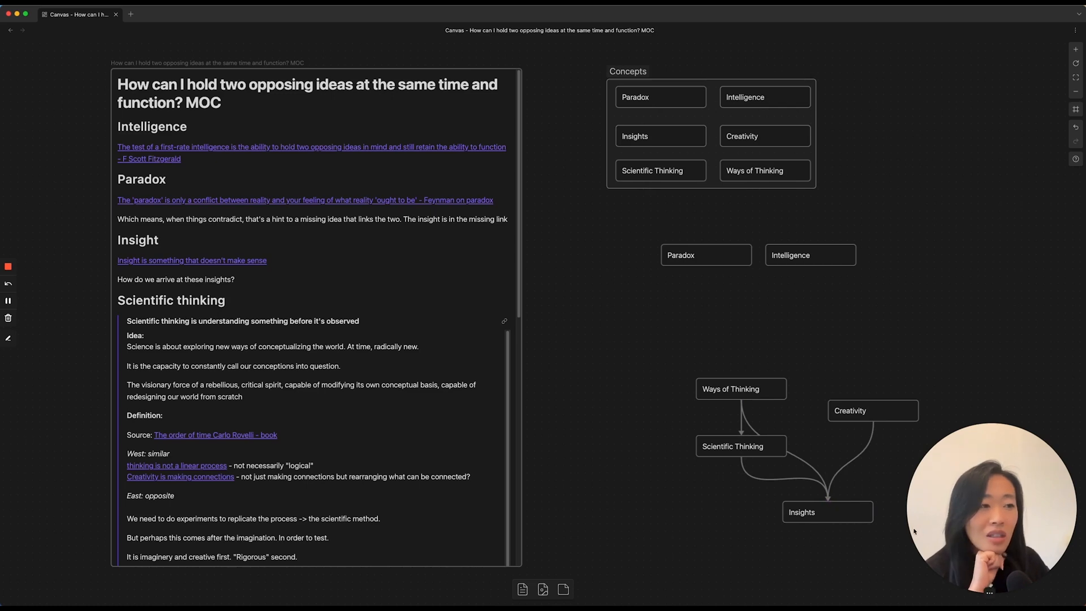
{"action": "mouse_move", "coordinate": [808, 255]}
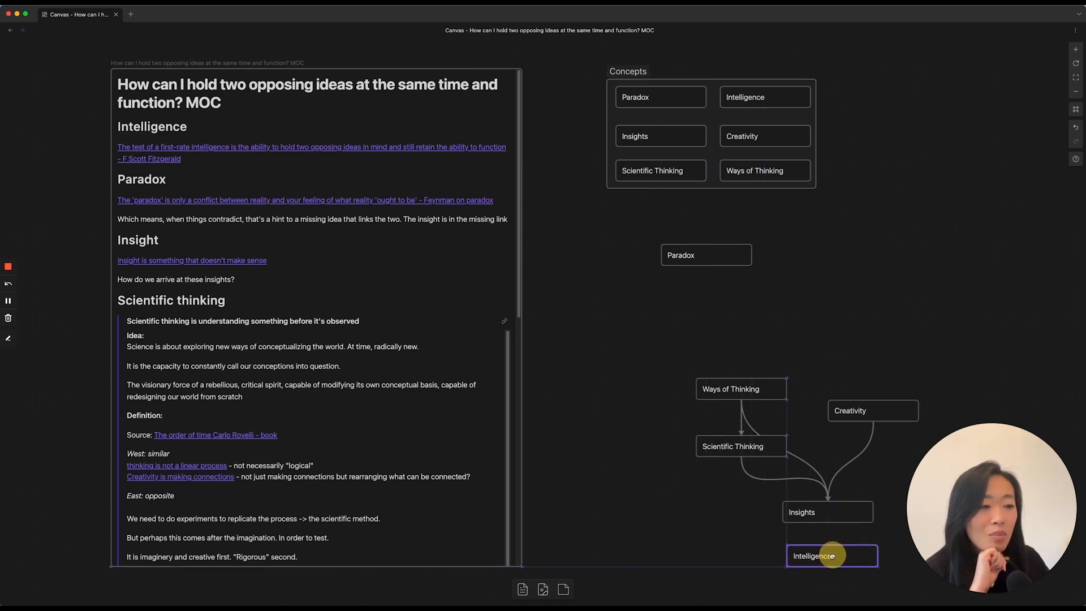
Place Intelligence below Insights with Paradox beside it, drawing their connecting arrows.
{"action": "left_click", "coordinate": [827, 556]}
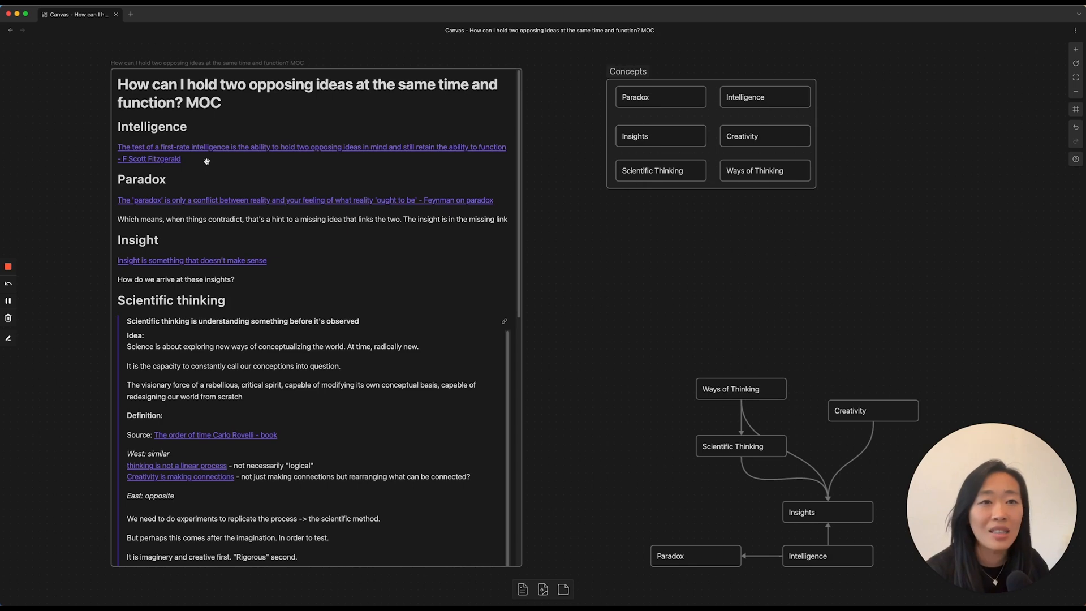
{"action": "mouse_move", "coordinate": [808, 345]}
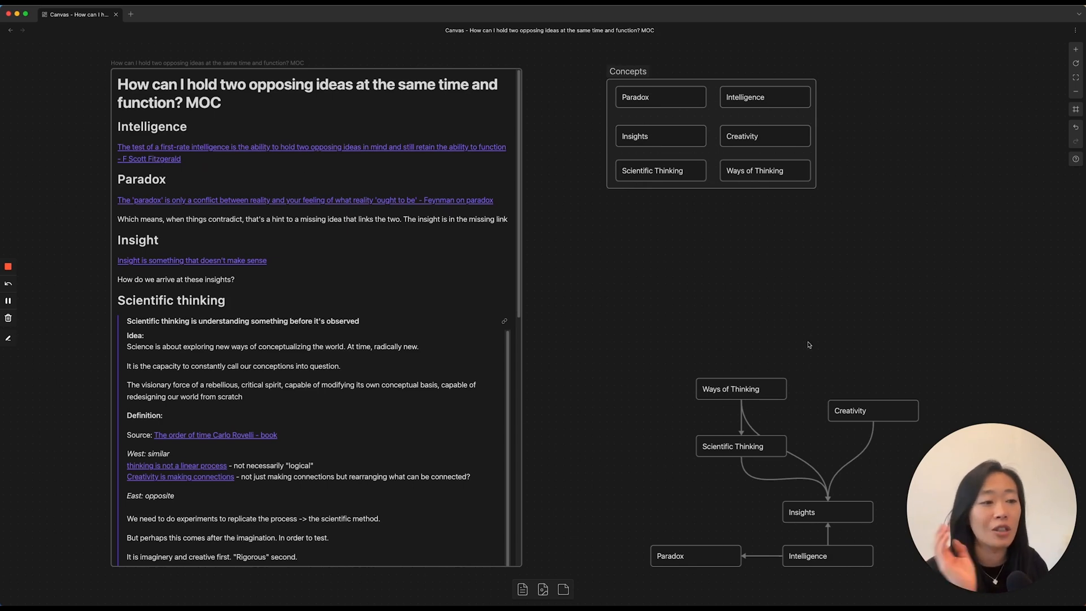
{"action": "mouse_move", "coordinate": [717, 550]}
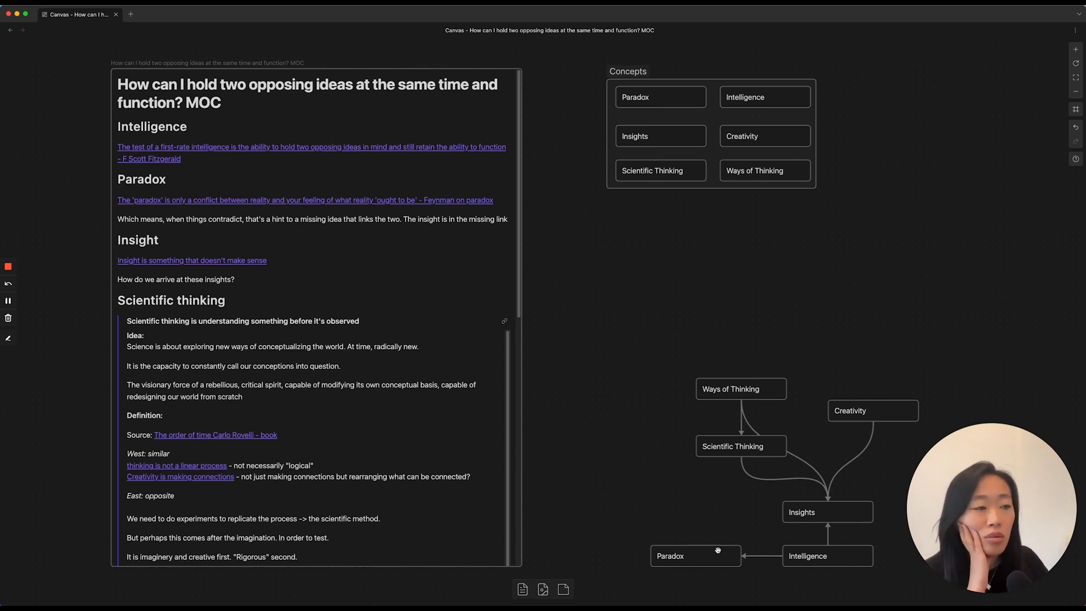
{"action": "left_click", "coordinate": [827, 512]}
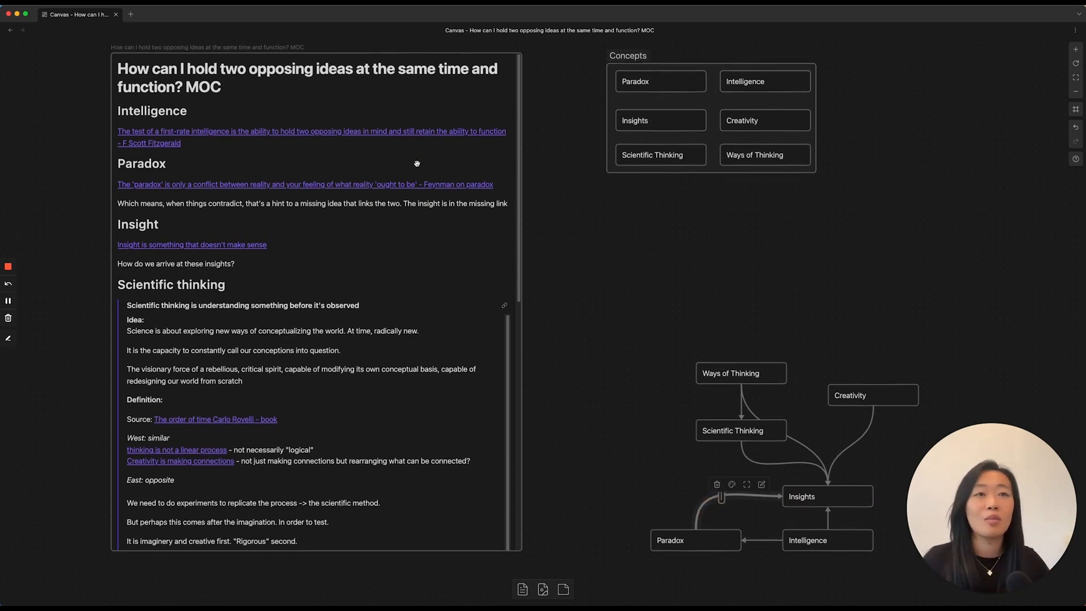
{"action": "scroll", "scroll_direction": "down", "scroll_amount": 3}
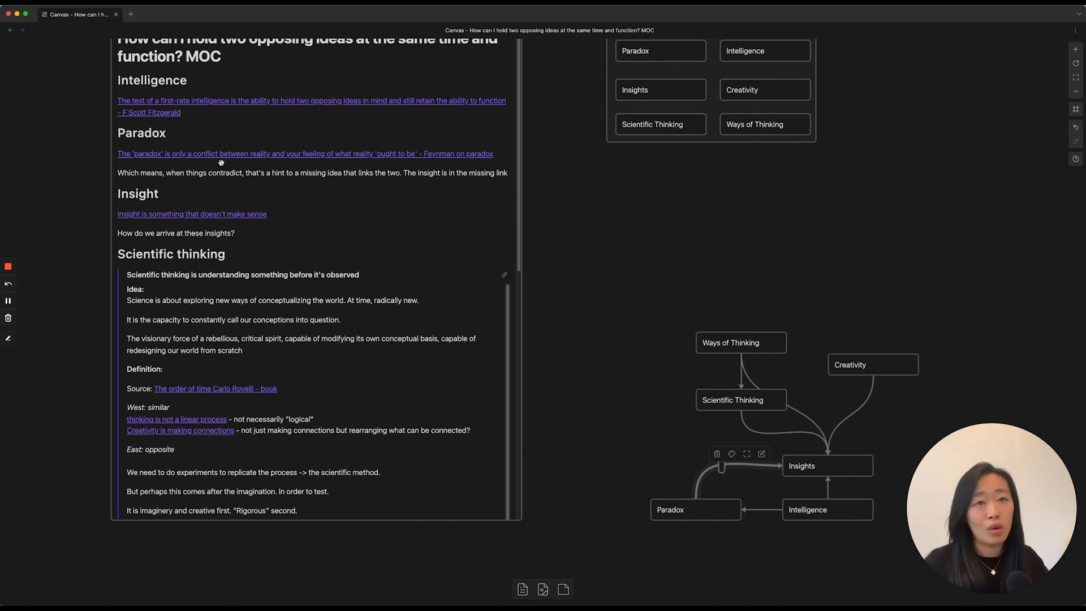
{"action": "mouse_move", "coordinate": [717, 453]}
{"action": "type", "text": "opportunity/hint"}
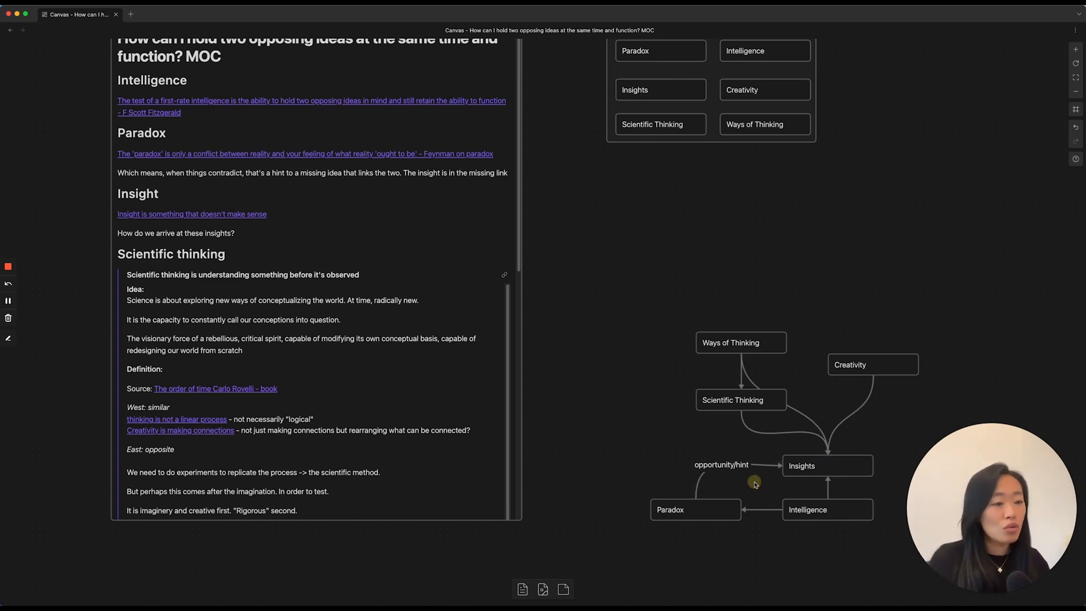
{"action": "mouse_move", "coordinate": [677, 451]}
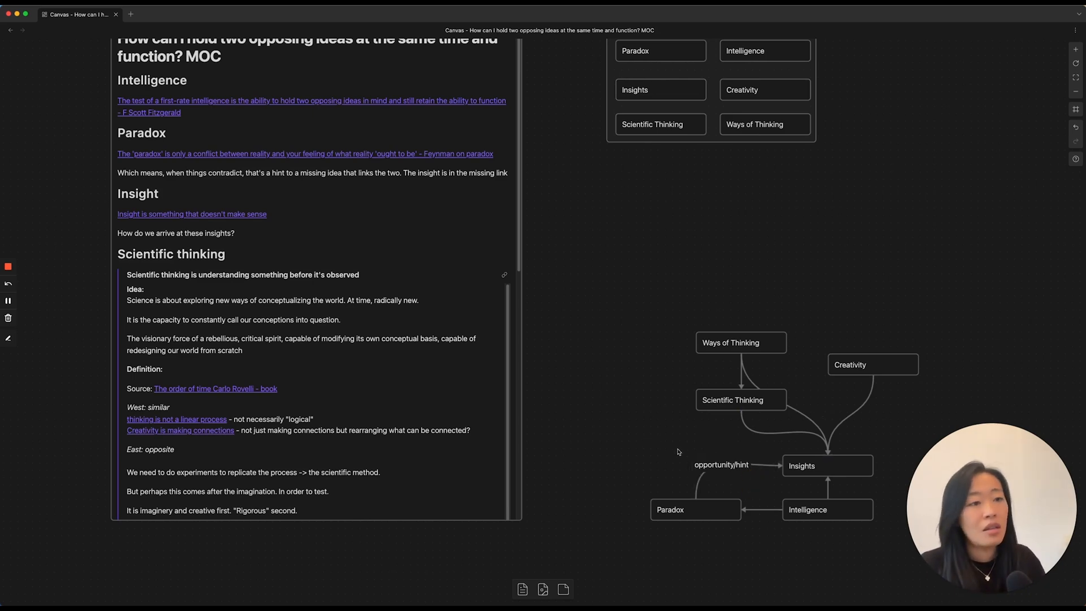
{"action": "mouse_move", "coordinate": [866, 404]}
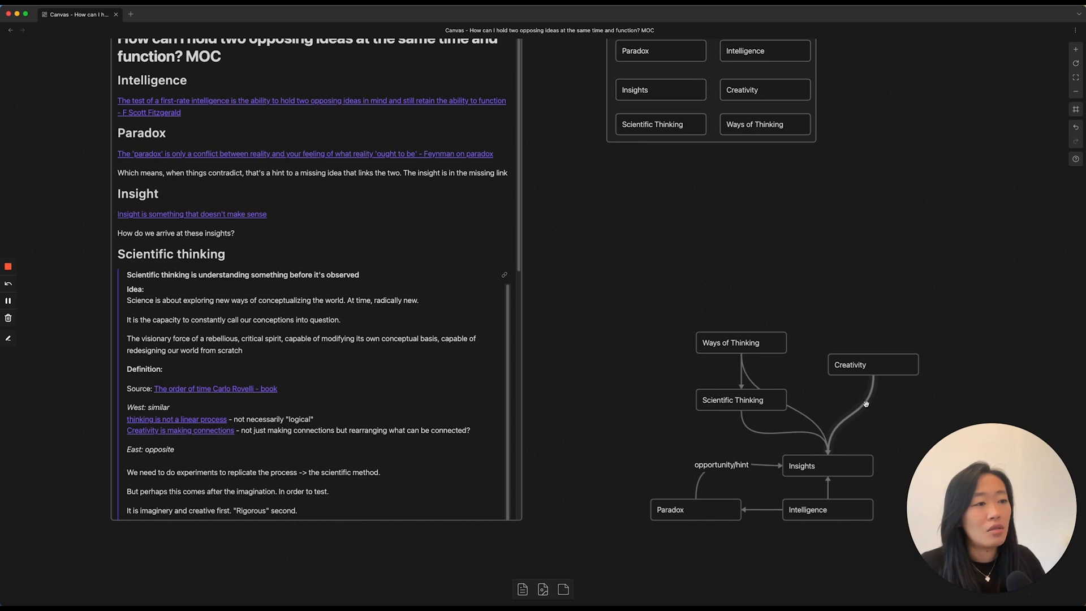
Label arrows 'opportunity/hint' (Paradox→Insights) and 'Necessity to generating insights?' (Creativity→Insights).
{"action": "left_click", "coordinate": [871, 364]}
{"action": "type", "text": "Necessity to generating insights?"}
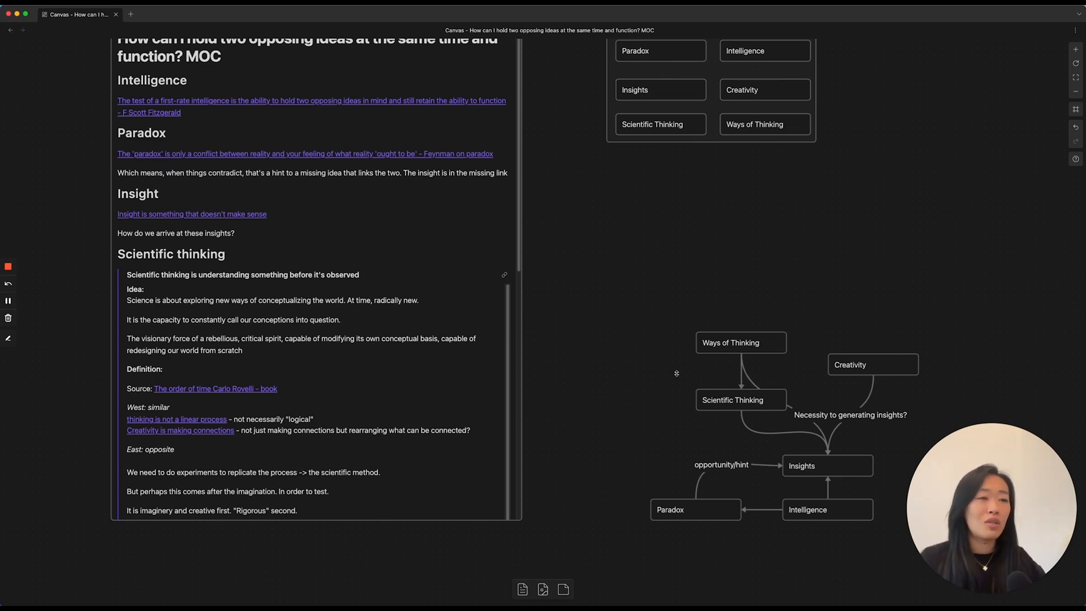
{"action": "scroll", "scroll_direction": "down", "scroll_amount": 3}
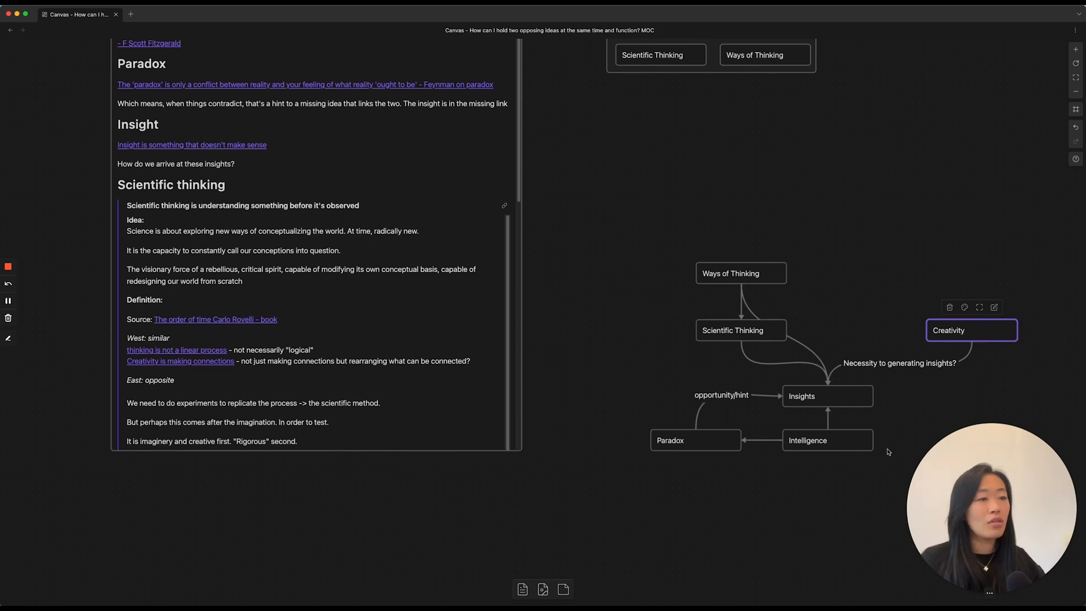
{"action": "mouse_move", "coordinate": [851, 402]}
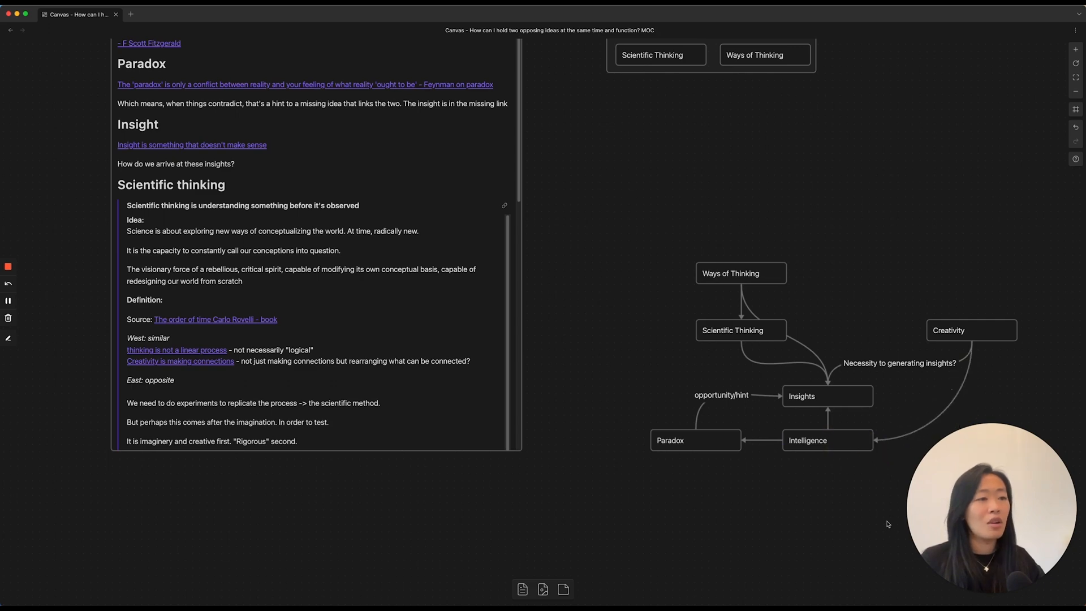
Label the new Creativity-to-Intelligence arrow 'relationship?'.
{"action": "left_click", "coordinate": [970, 330]}
{"action": "type", "text": "relationship?"}
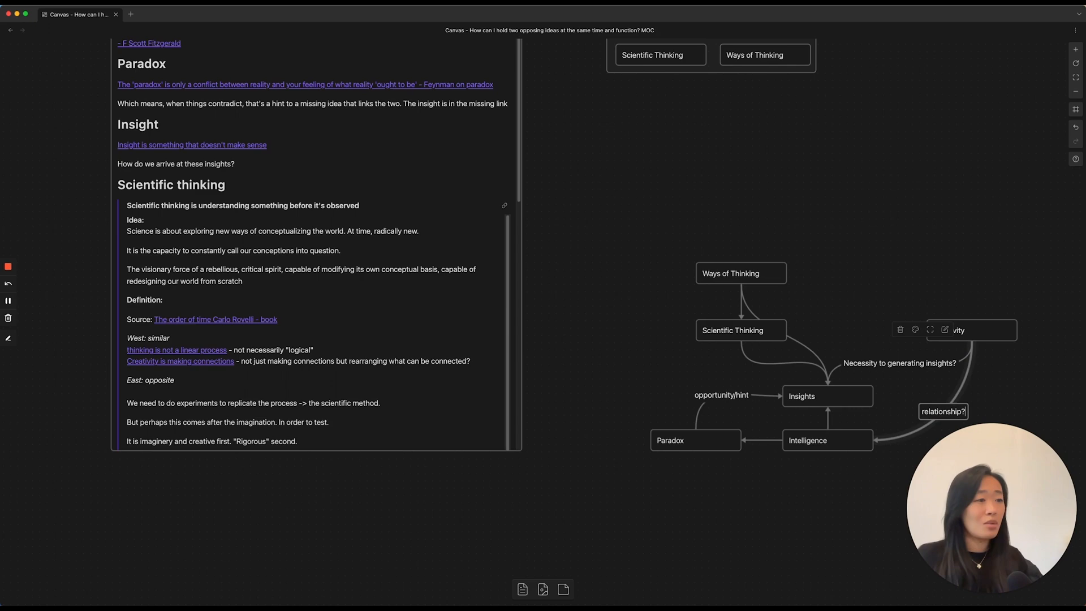
{"action": "left_click", "coordinate": [1018, 389]}
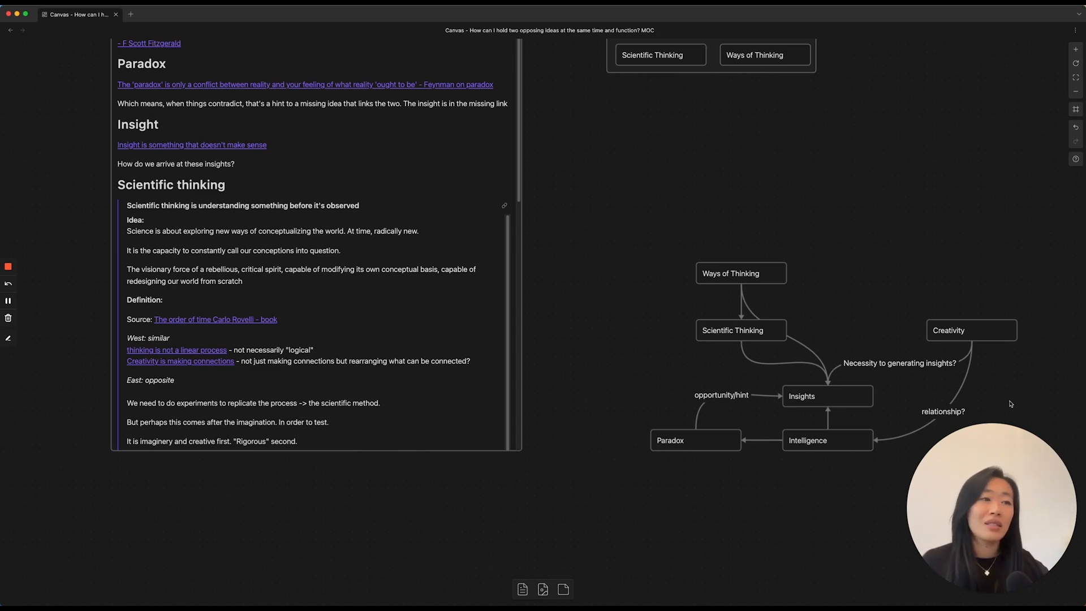
{"action": "mouse_move", "coordinate": [682, 536]}
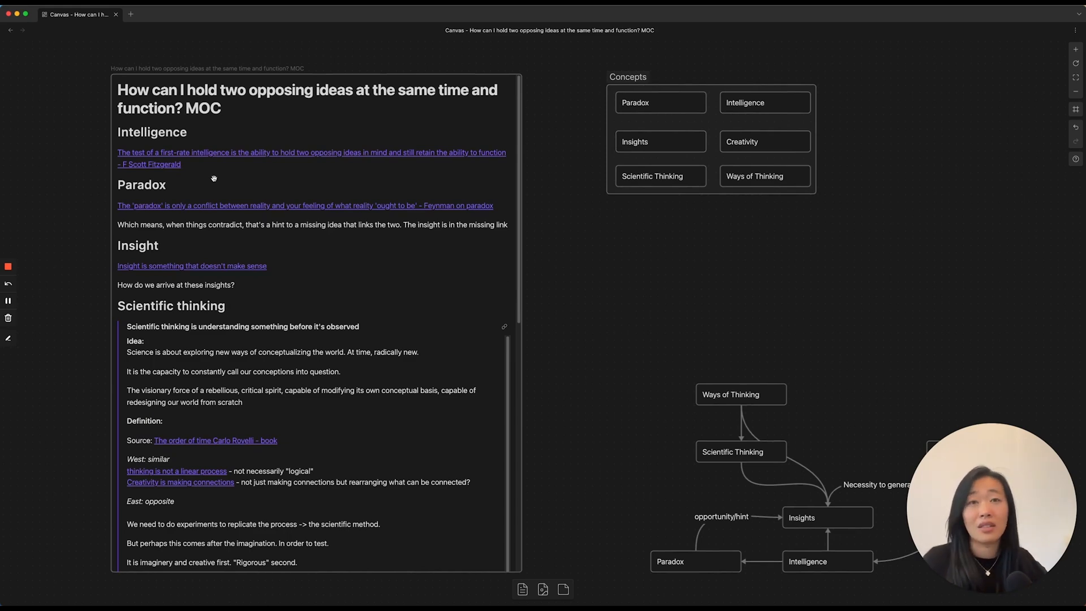
{"action": "scroll", "scroll_direction": "down", "scroll_amount": 3}
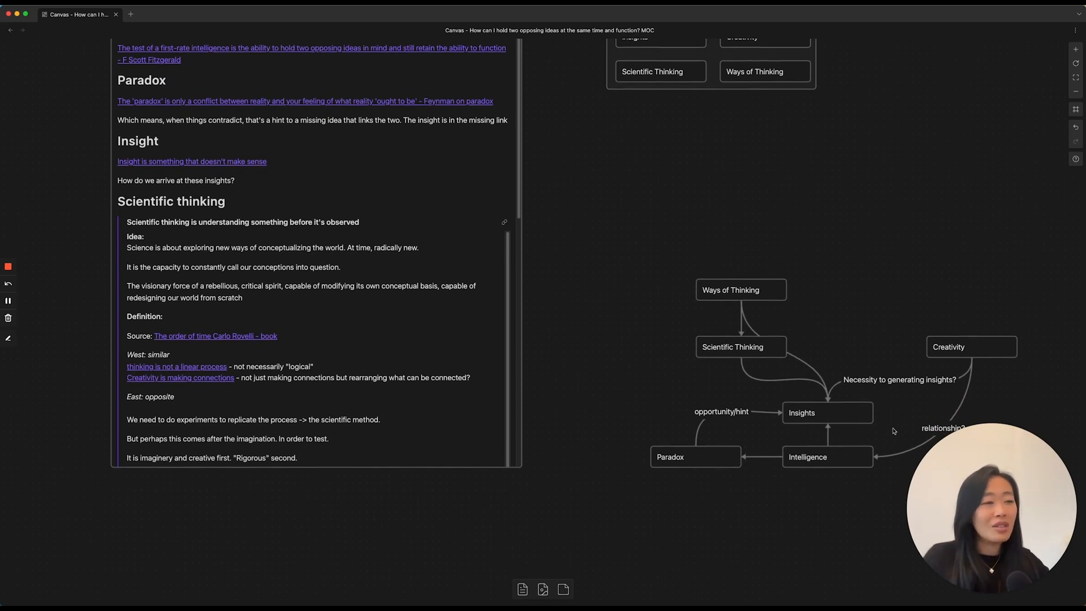
Put Creativity beside Intelligence, Insights above Creativity, and Scientific Thinking to its right.
{"action": "left_click", "coordinate": [826, 409]}
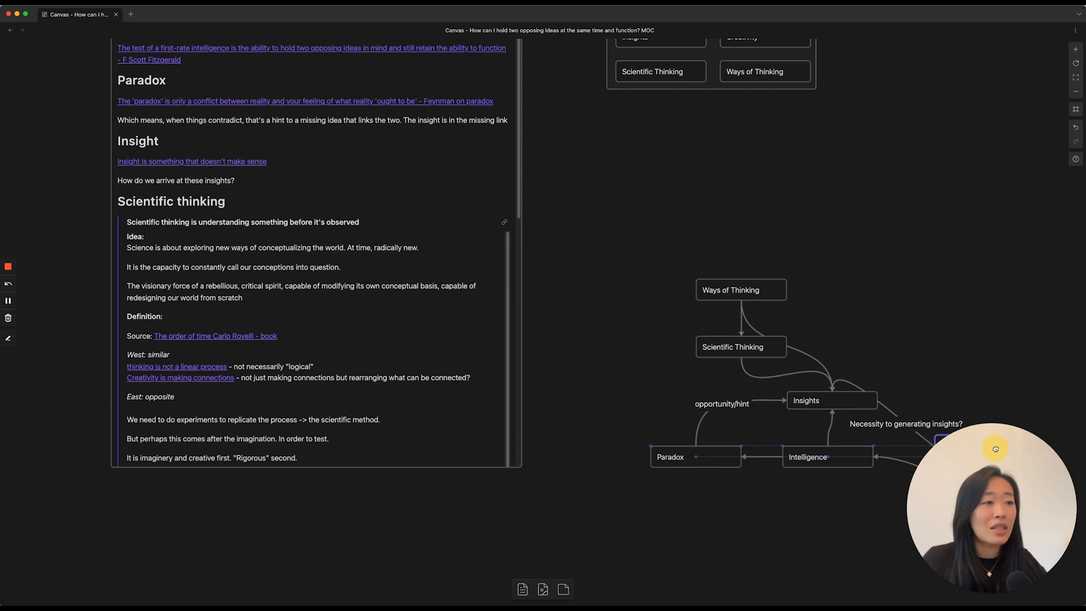
{"action": "left_click", "coordinate": [979, 445]}
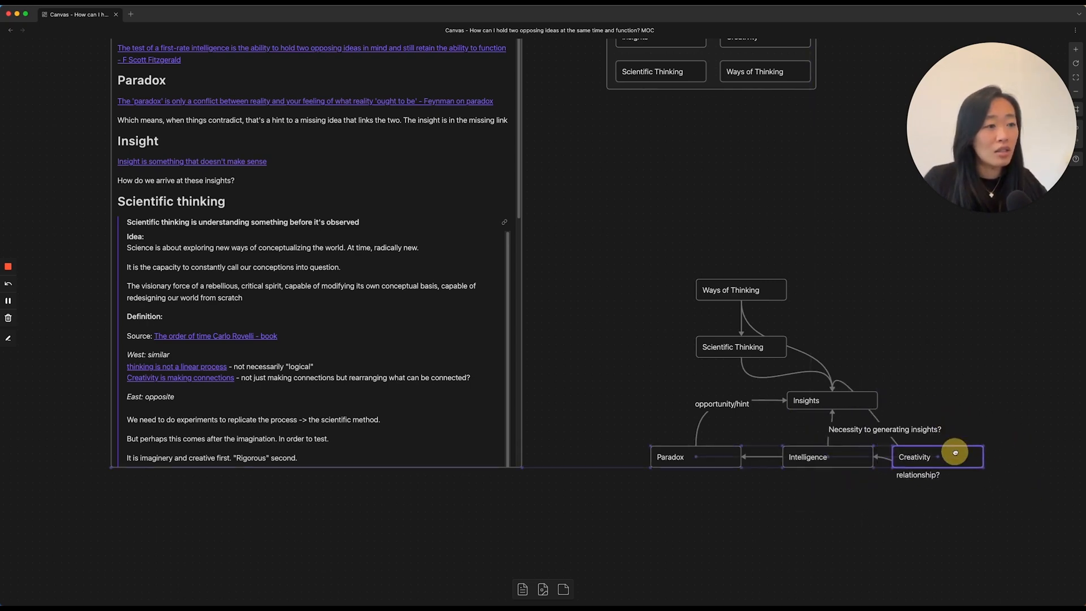
{"action": "left_click", "coordinate": [937, 455]}
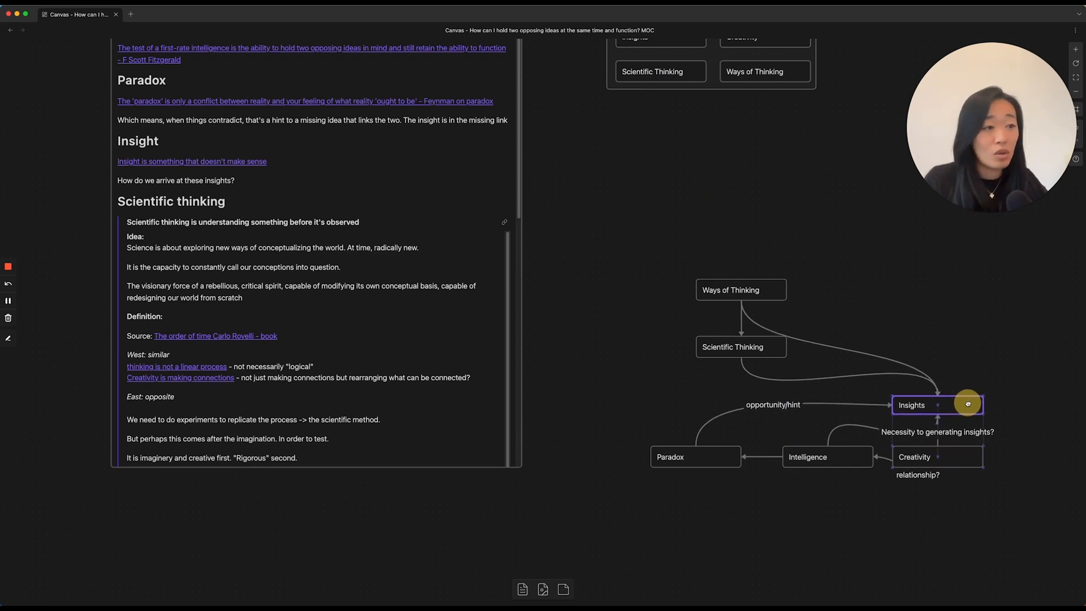
{"action": "left_click", "coordinate": [732, 346]}
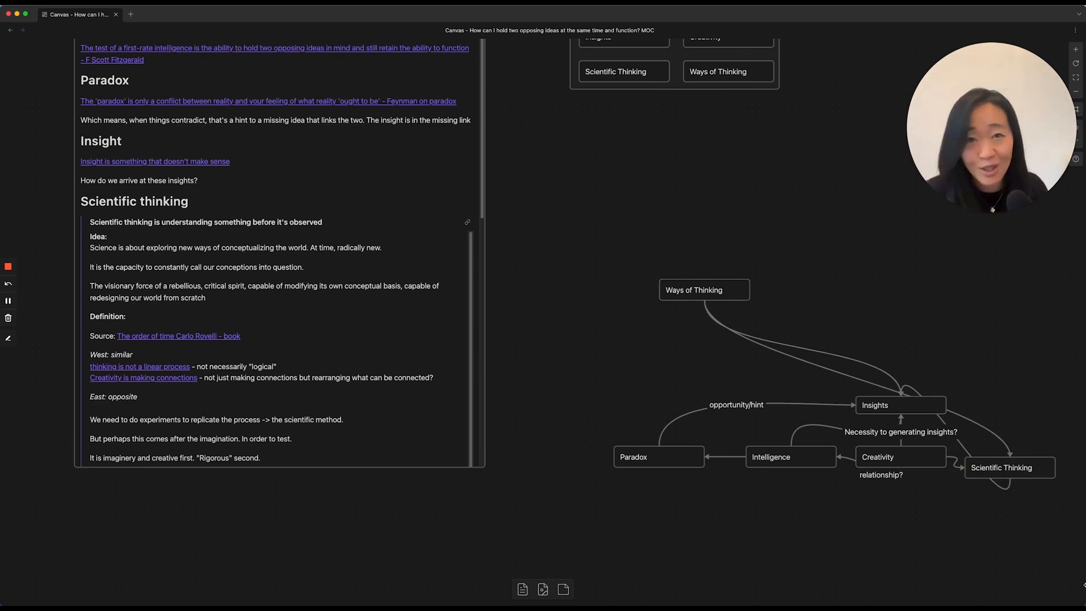
{"action": "mouse_move", "coordinate": [986, 521]}
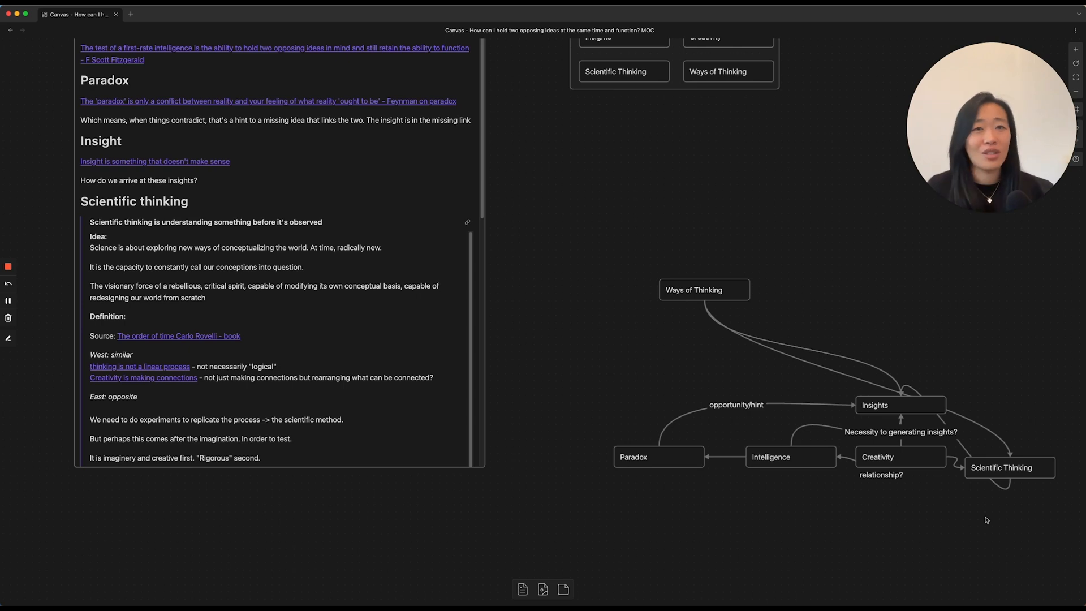
{"action": "mouse_move", "coordinate": [752, 237]}
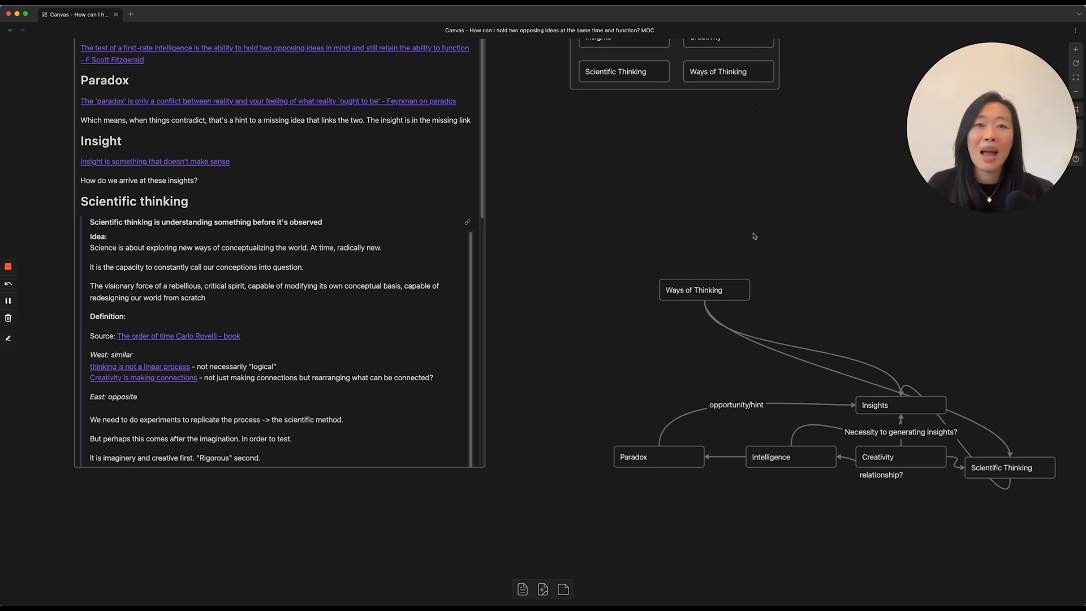
{"action": "mouse_move", "coordinate": [299, 148]}
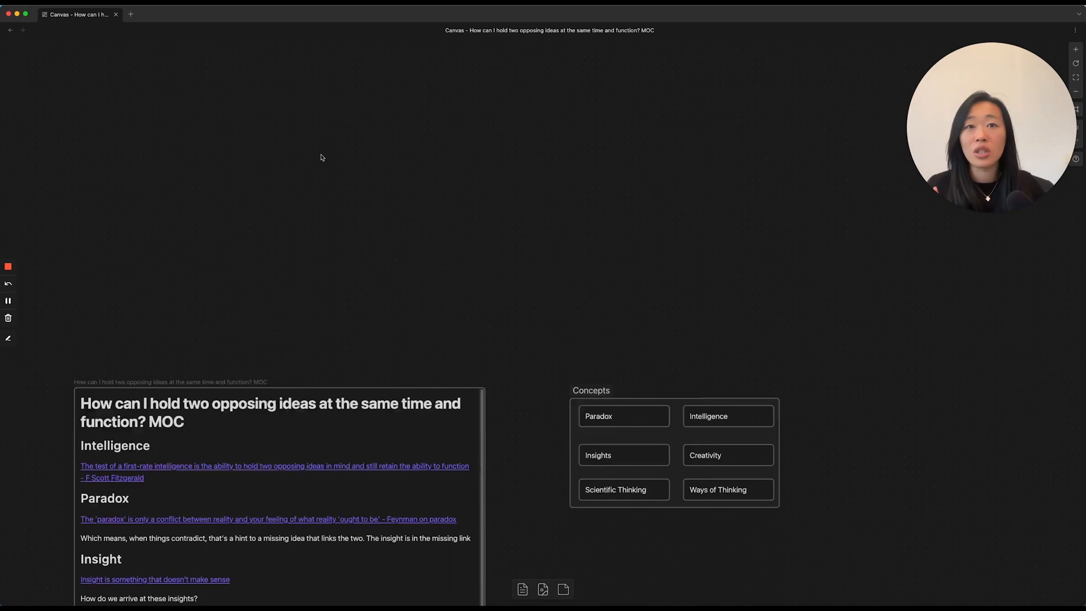
{"action": "scroll", "scroll_direction": "down", "scroll_amount": 3}
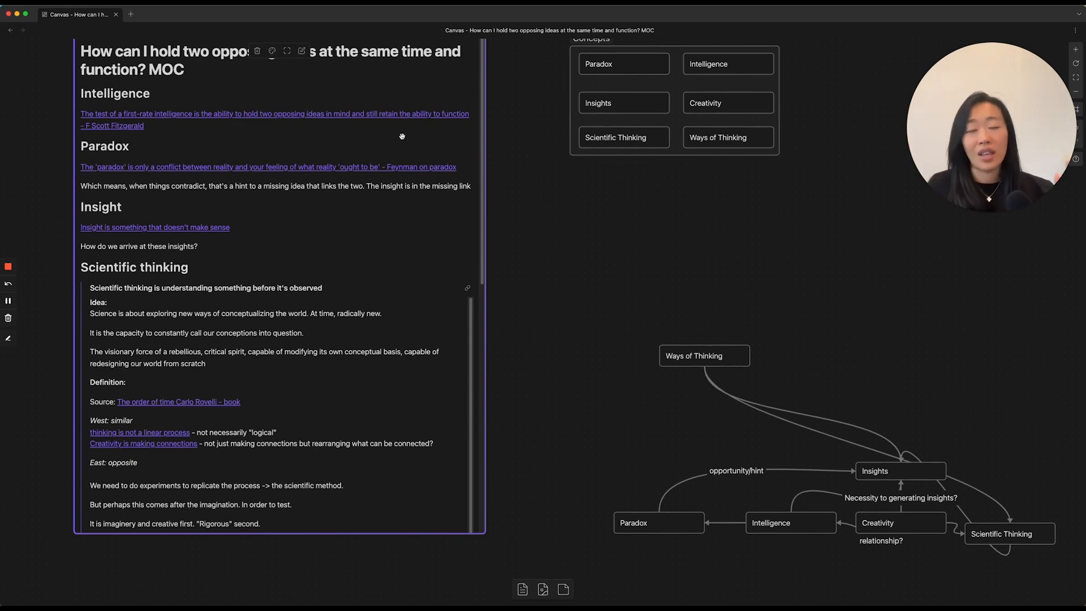
{"action": "scroll", "scroll_direction": "down", "scroll_amount": 3}
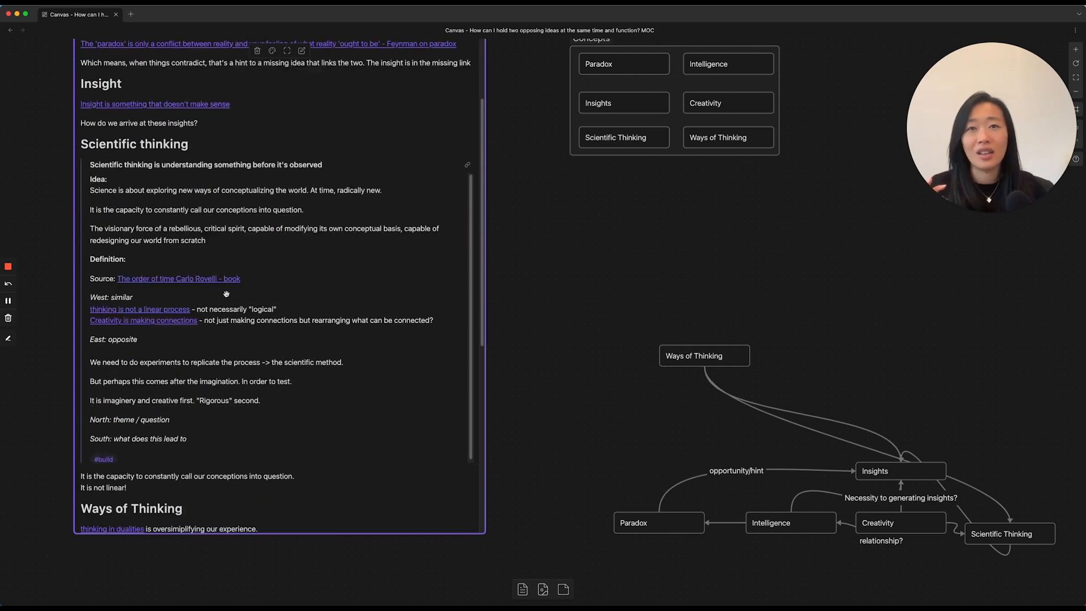
{"action": "mouse_move", "coordinate": [304, 284]}
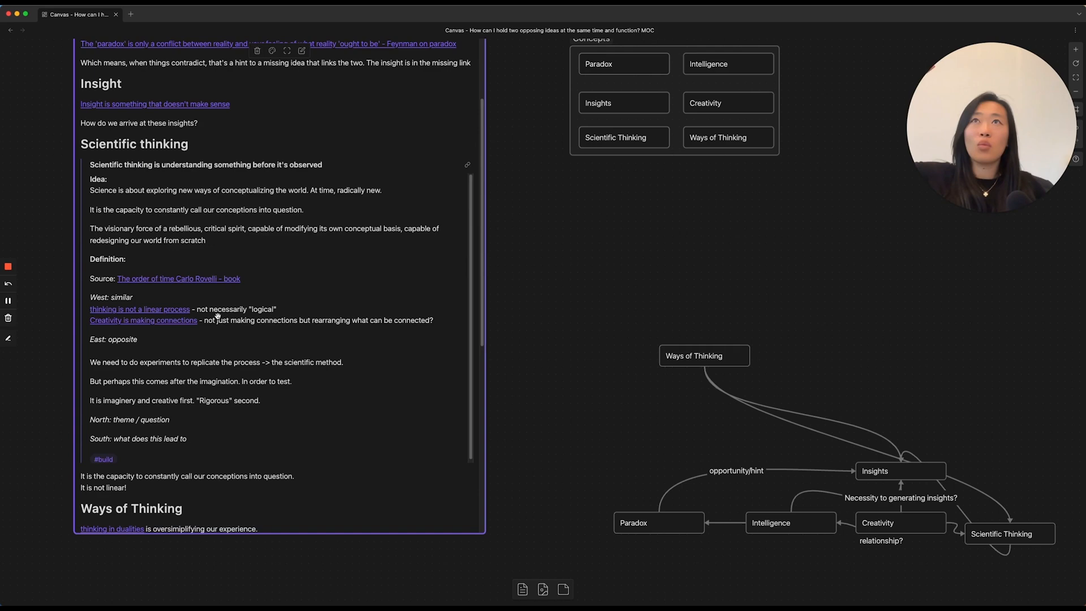
{"action": "mouse_move", "coordinate": [216, 314]}
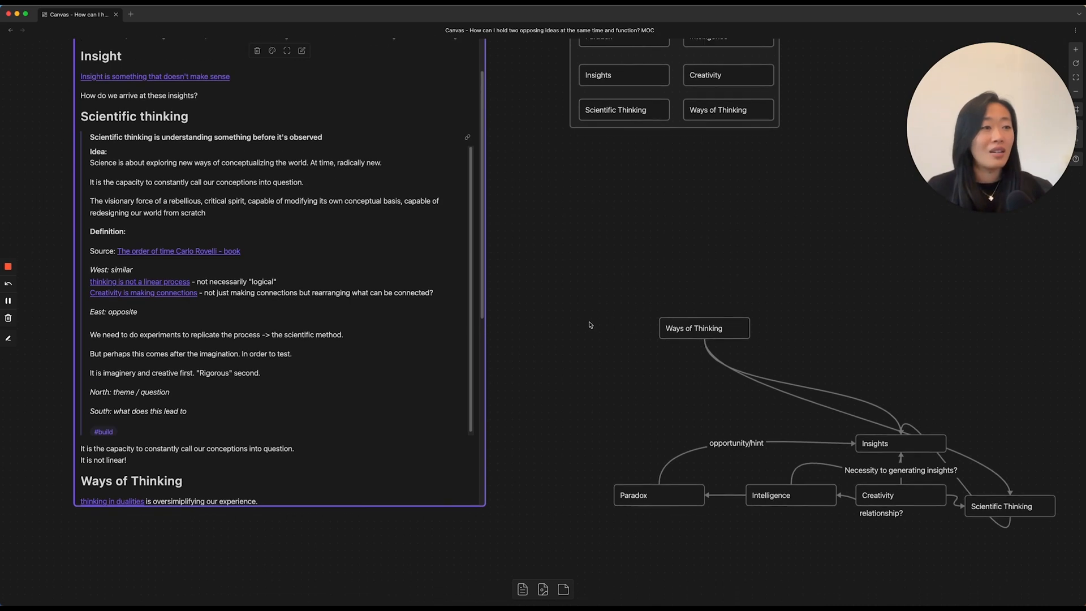
{"action": "mouse_move", "coordinate": [584, 266]}
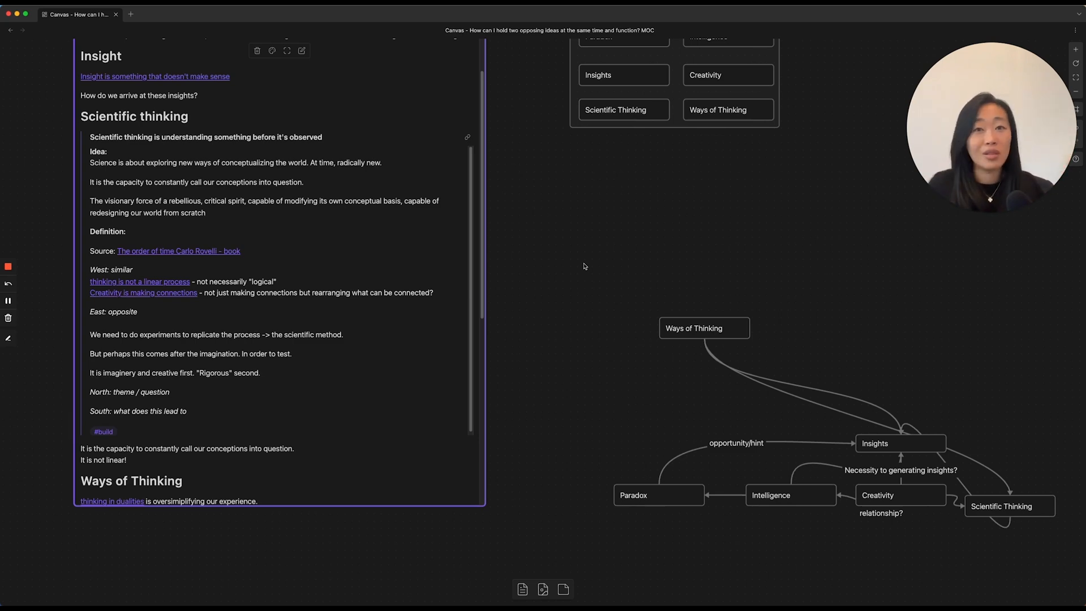
{"action": "mouse_move", "coordinate": [589, 283]}
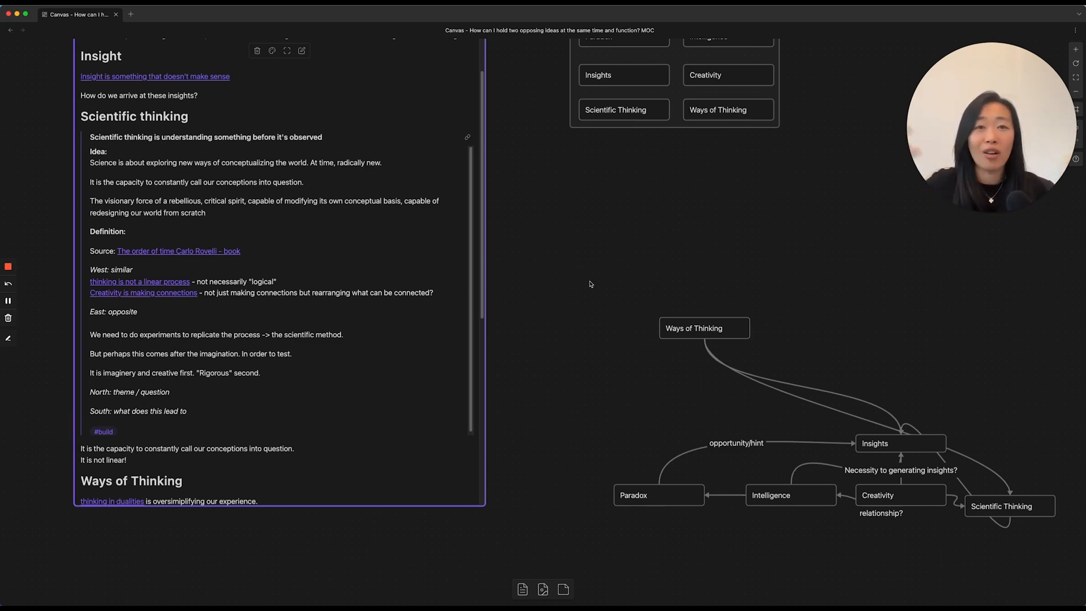